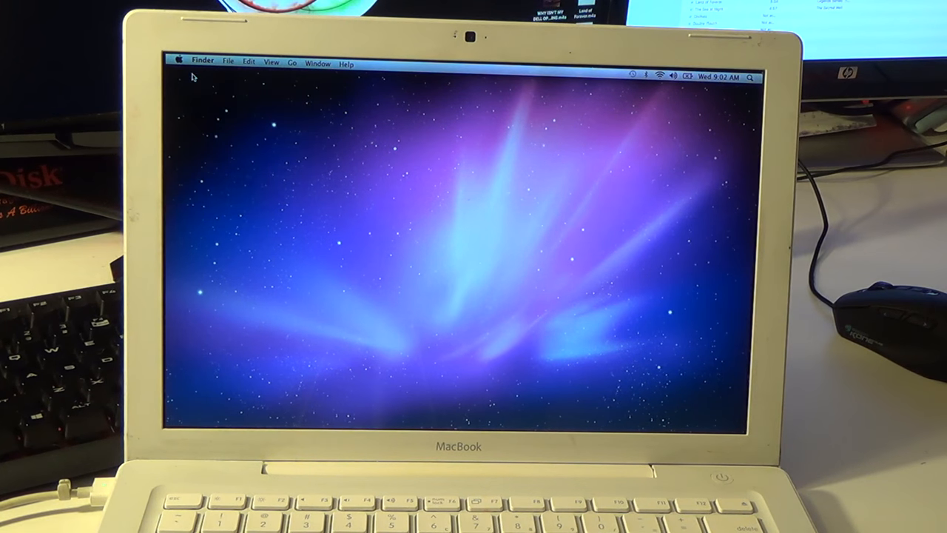
- Open About This Mac from the Apple menu to see the OS version, processor and memory
{"action": "left_click", "coordinate": [178, 60]}
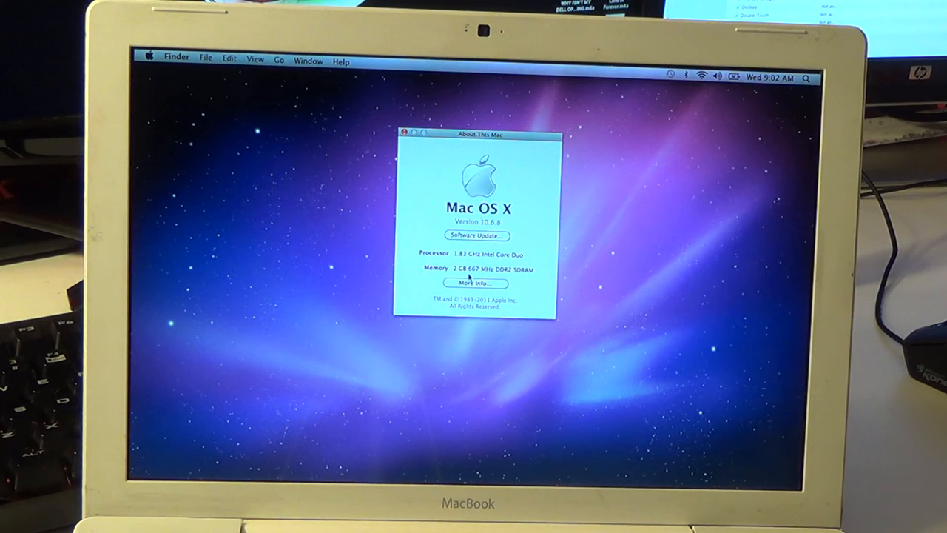
- Launch System Profiler from More Info to view the MacBook1,1 hardware overview
{"action": "left_click", "coordinate": [475, 283]}
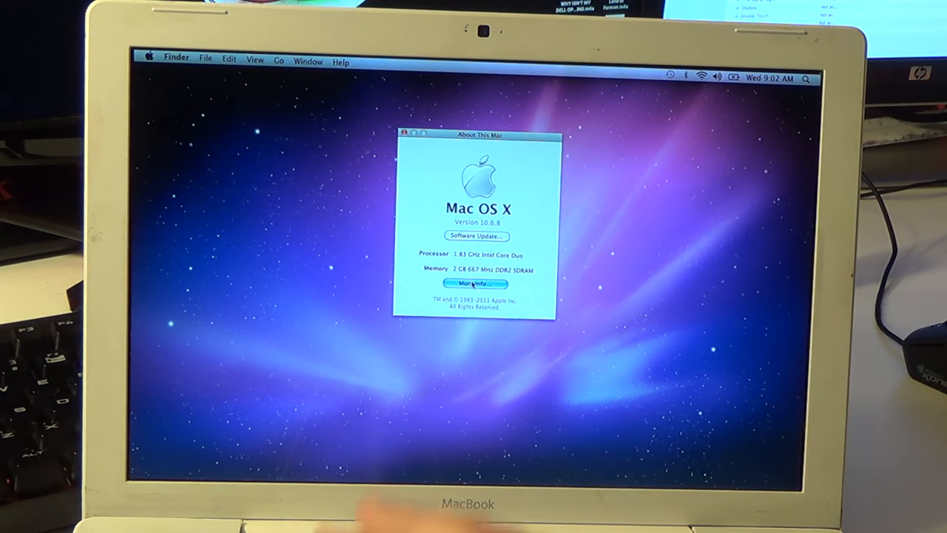
{"action": "left_click", "coordinate": [476, 283]}
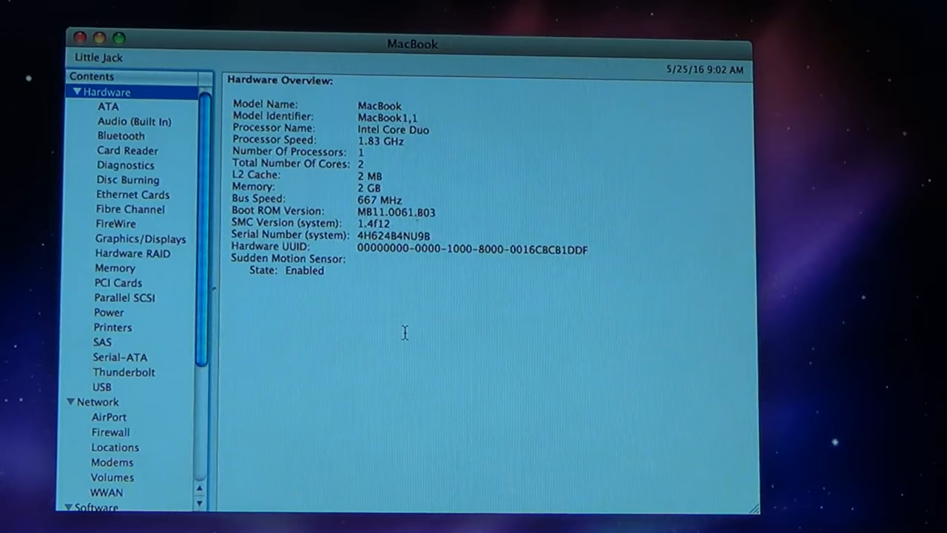
- Show the ATA section listing the MATSHITA DVD-R UJ-857E optical drive
{"action": "left_click", "coordinate": [108, 105]}
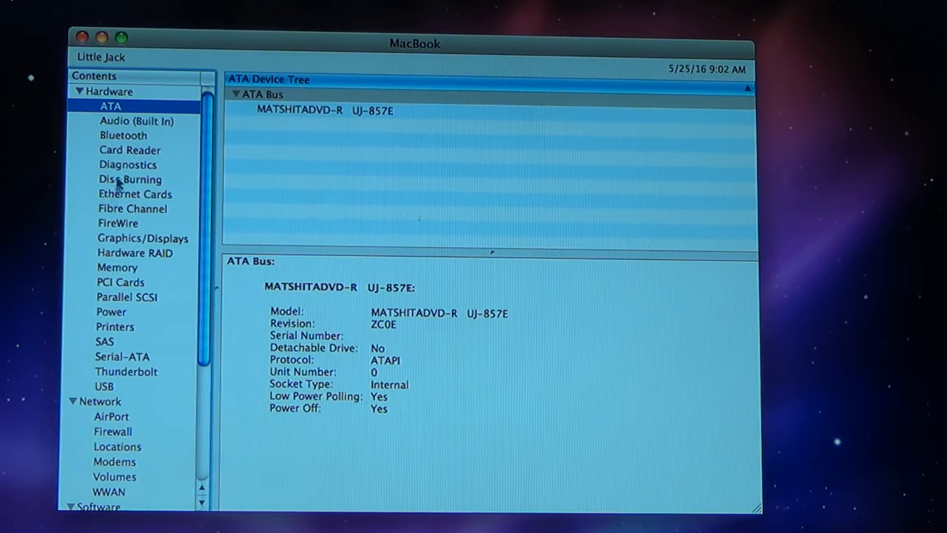
- Browse Bluetooth, card reader, Disc Burning, Ethernet, Fibre Channel and graphics sections
{"action": "left_click", "coordinate": [123, 135]}
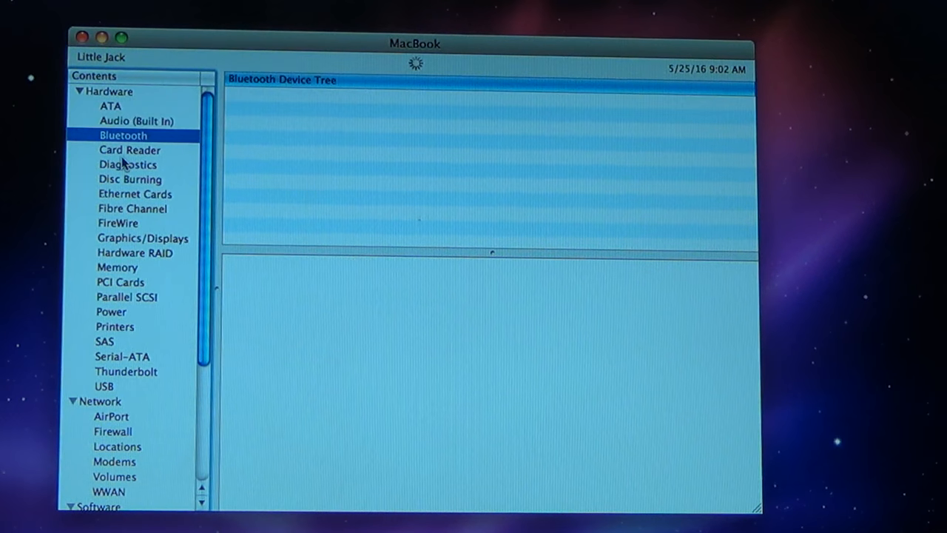
{"action": "left_click", "coordinate": [129, 150]}
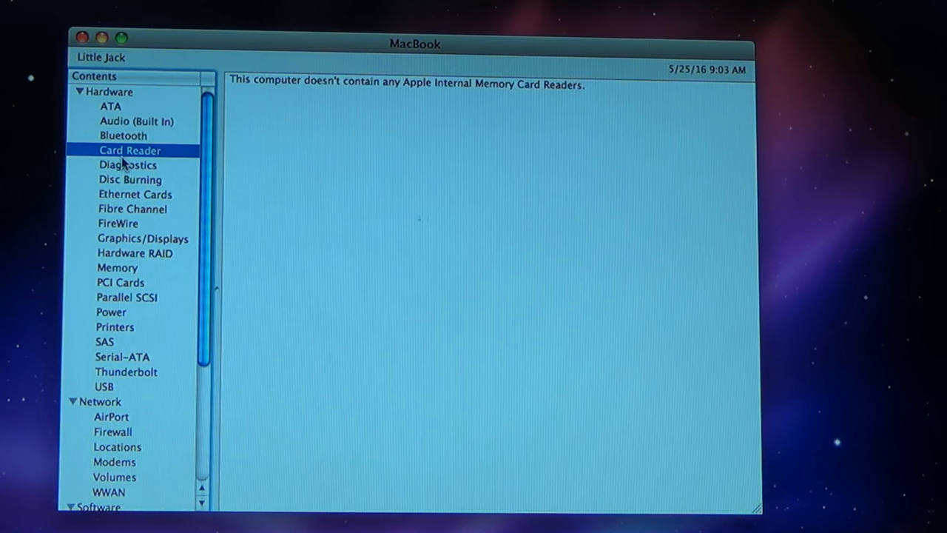
{"action": "left_click", "coordinate": [129, 179]}
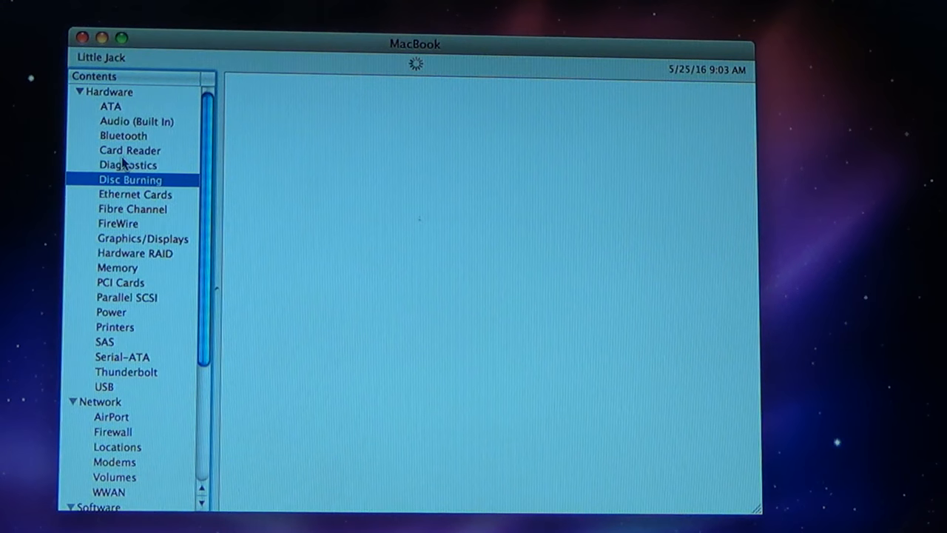
{"action": "left_click", "coordinate": [135, 193]}
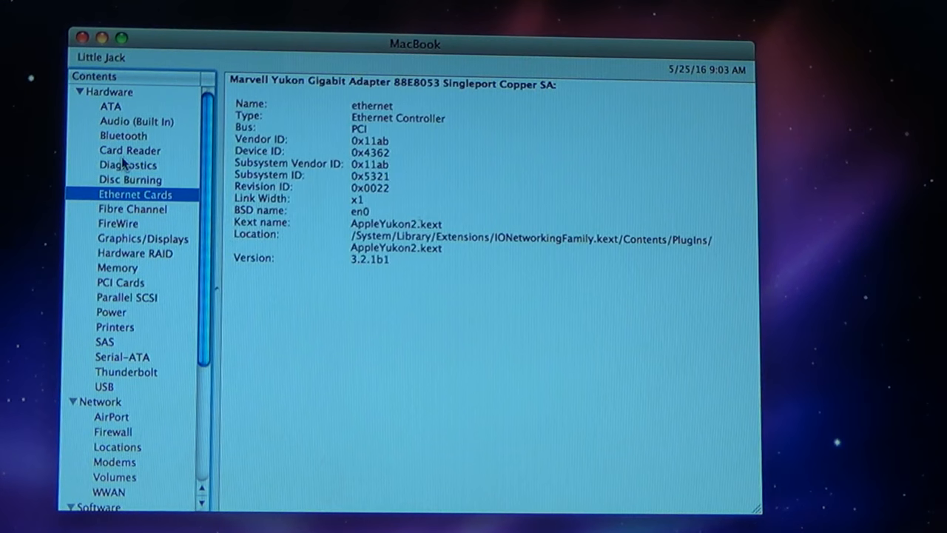
{"action": "left_click", "coordinate": [130, 179]}
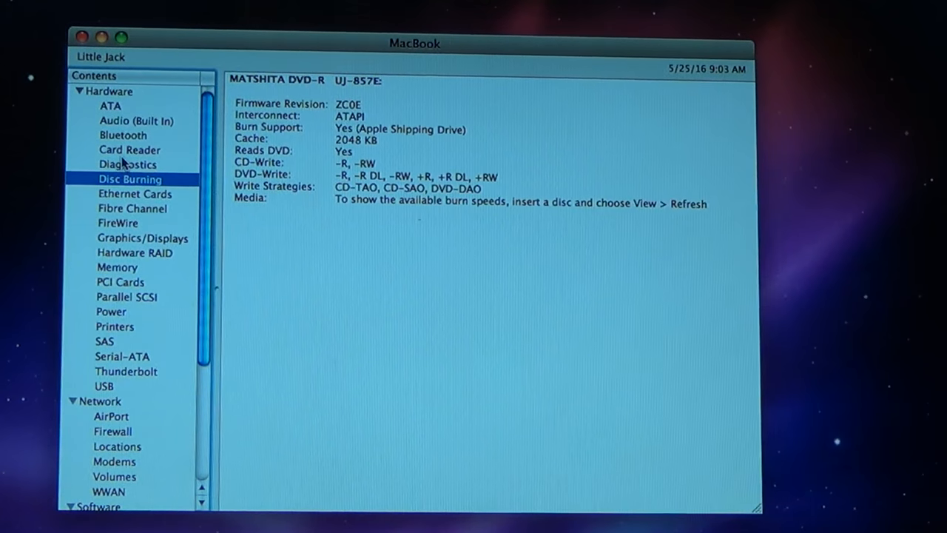
{"action": "left_click", "coordinate": [132, 208]}
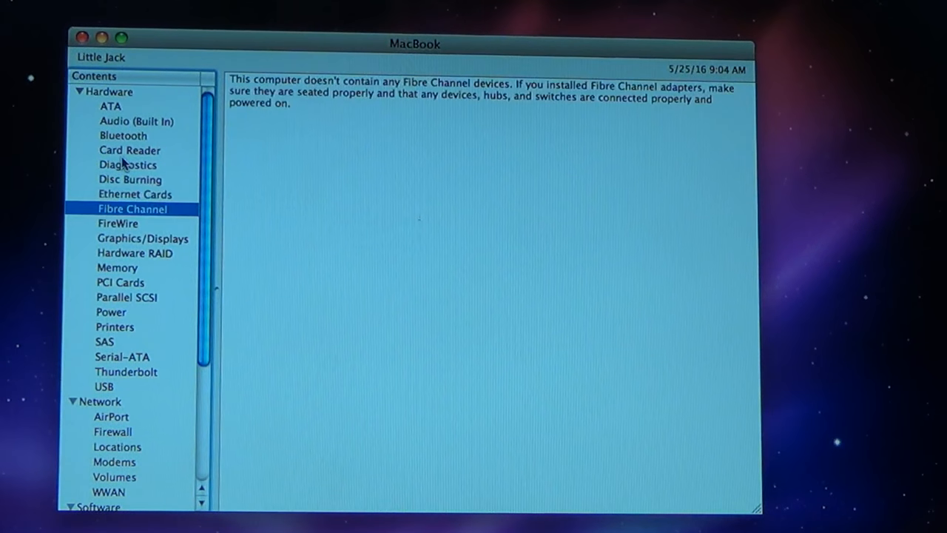
{"action": "left_click", "coordinate": [143, 237]}
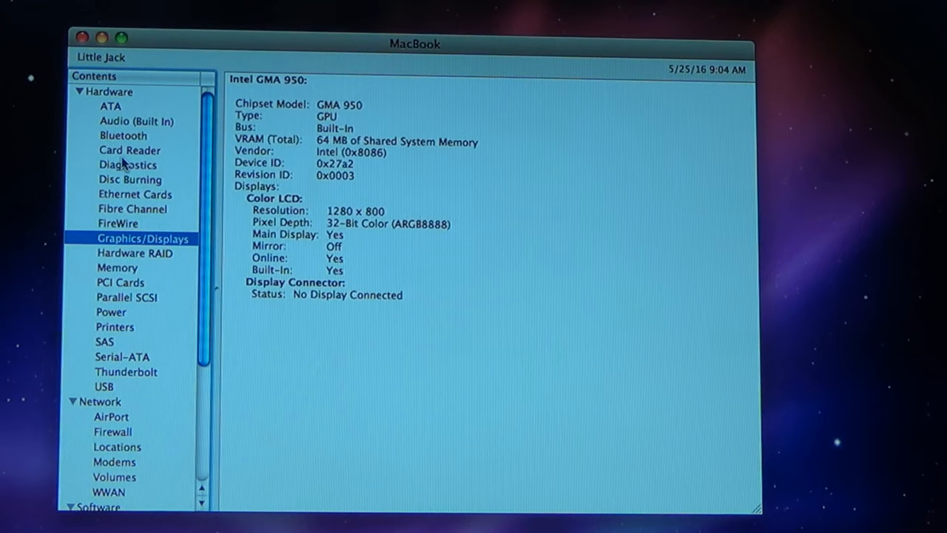
- Check memory, SCSI, power and printers, then review the Hitachi 160 GB Serial-ATA drive
{"action": "left_click", "coordinate": [117, 267]}
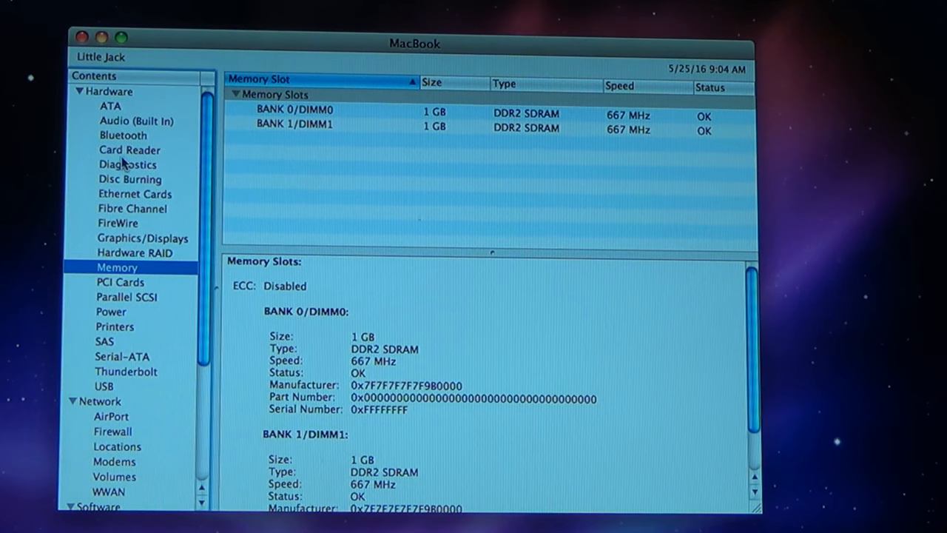
{"action": "left_click", "coordinate": [127, 296]}
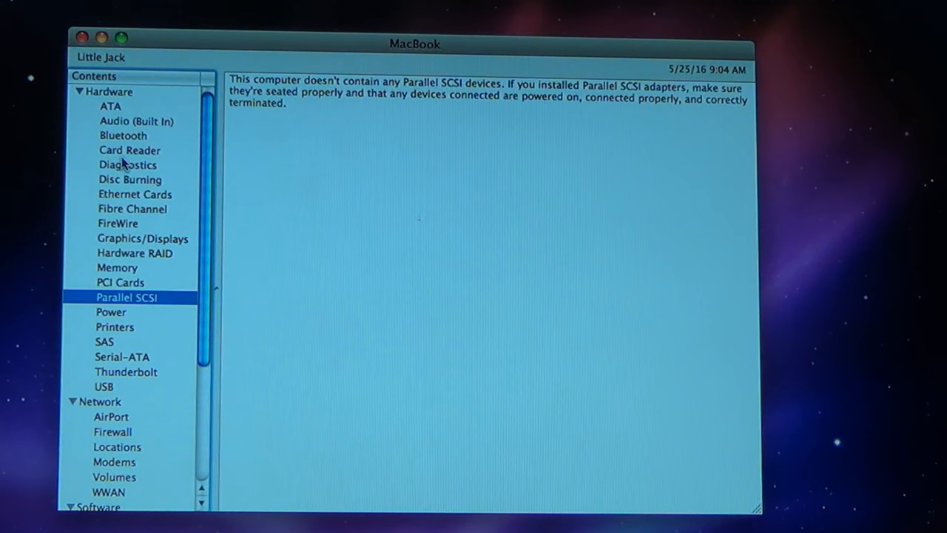
{"action": "left_click", "coordinate": [111, 311]}
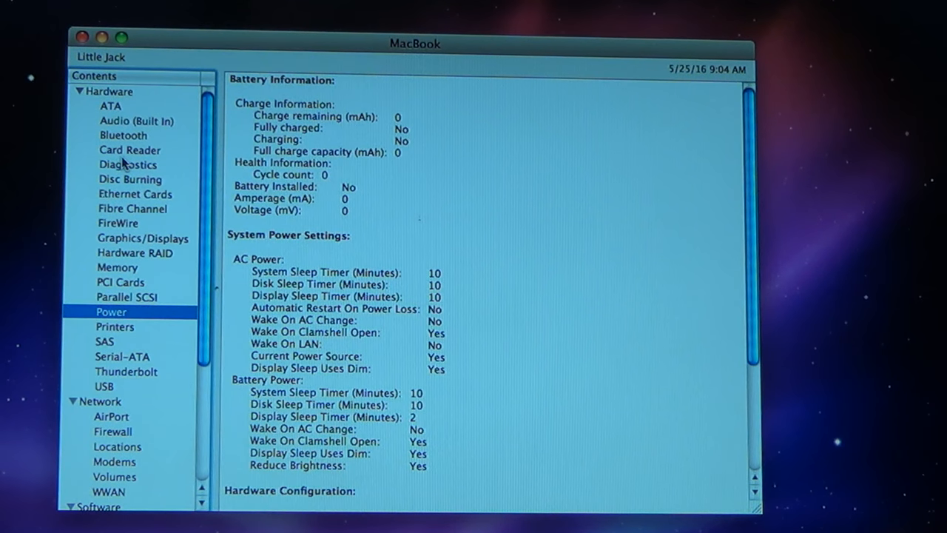
{"action": "left_click", "coordinate": [115, 326]}
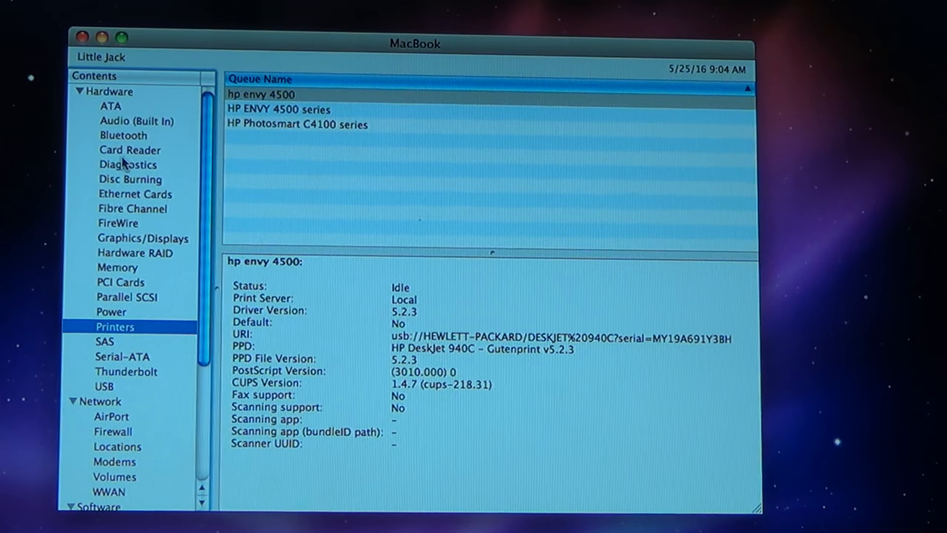
{"action": "left_click", "coordinate": [122, 357]}
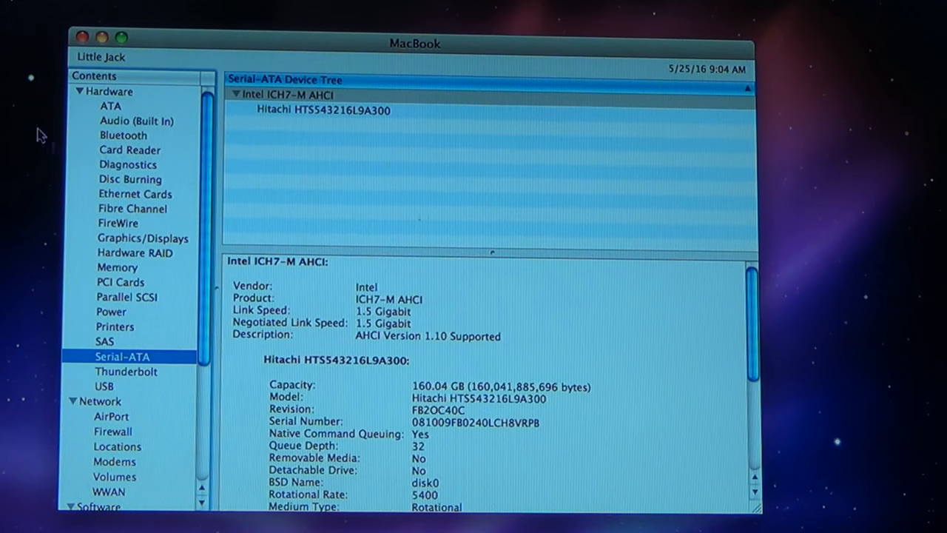
{"action": "left_click", "coordinate": [323, 110]}
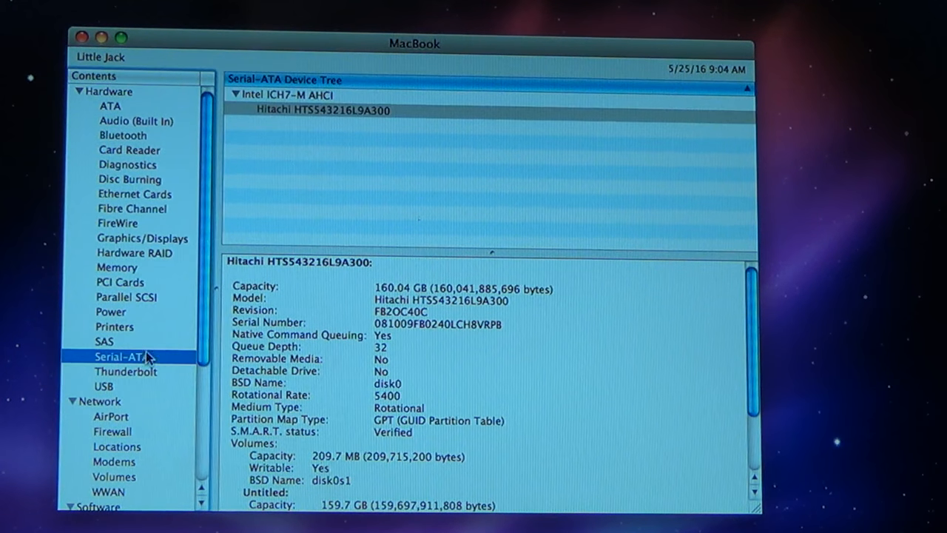
{"action": "left_click", "coordinate": [293, 94]}
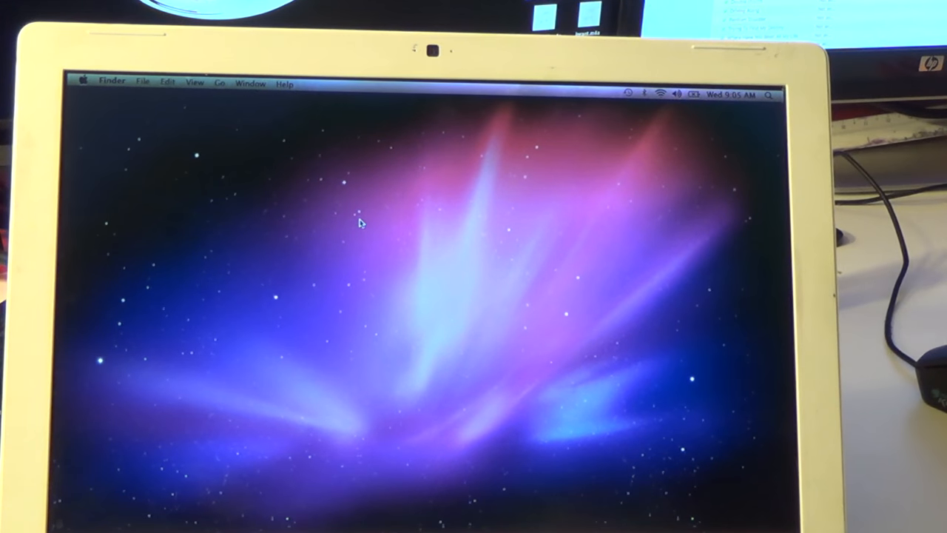
- Launch Firefox from the Dock and enter the youtube.com address
{"action": "left_click", "coordinate": [113, 79]}
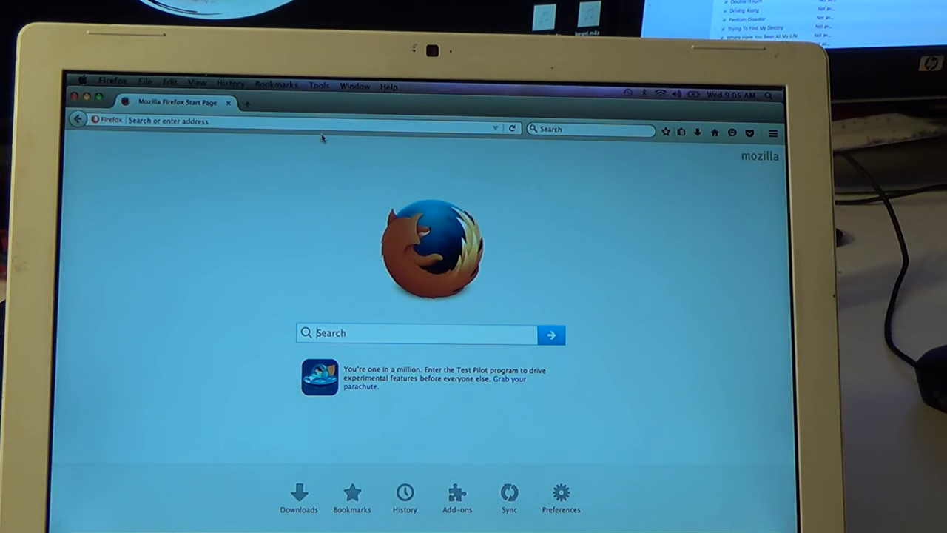
{"action": "type", "text": "youtube.com"}
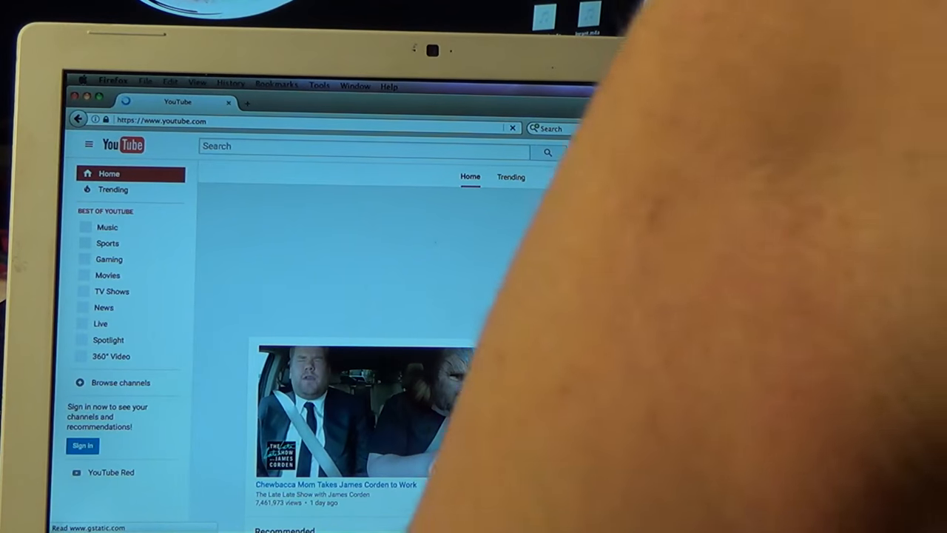
- Search YouTube for uxwbill and open the Dell Optiplex GX270 SFF video
{"action": "type", "text": "uxwbill"}
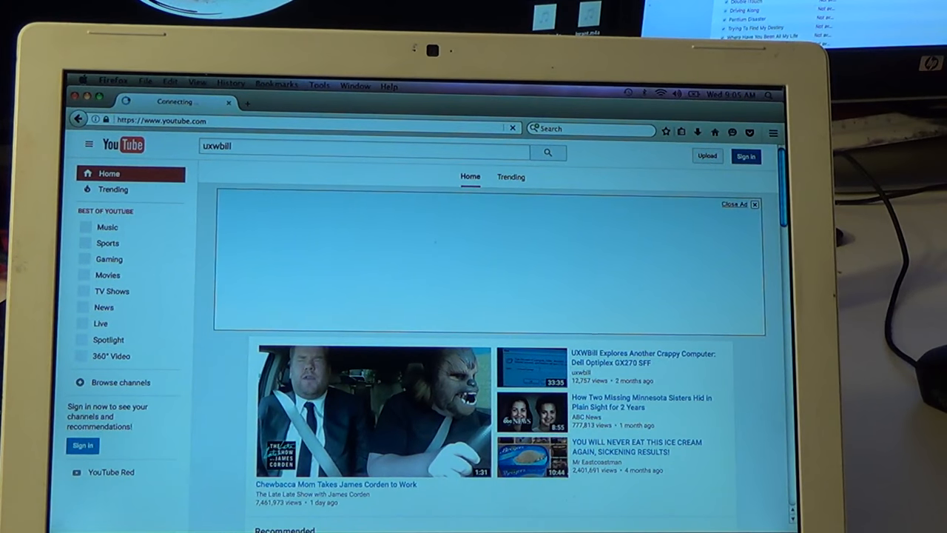
{"action": "left_click", "coordinate": [548, 152]}
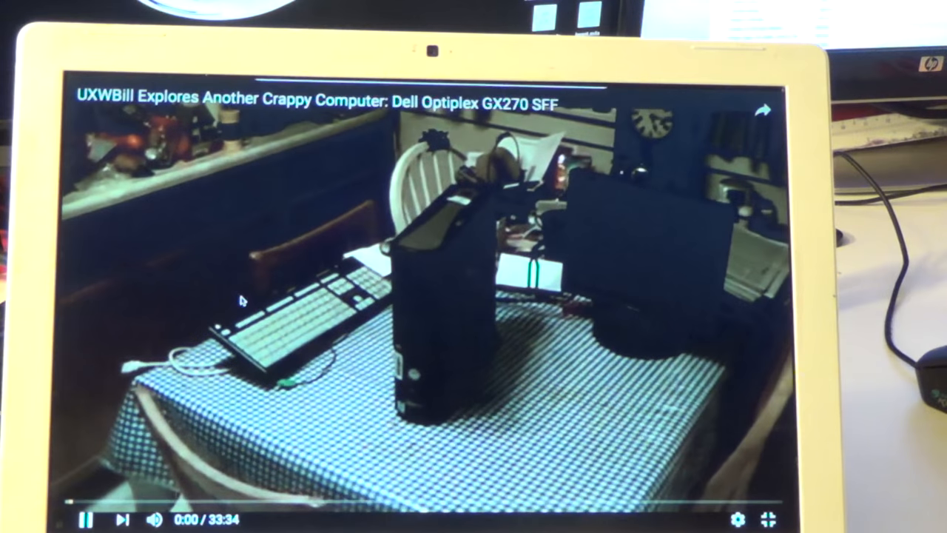
- Exit the full-screen YouTube video to end the browser test
{"action": "left_click", "coordinate": [768, 518]}
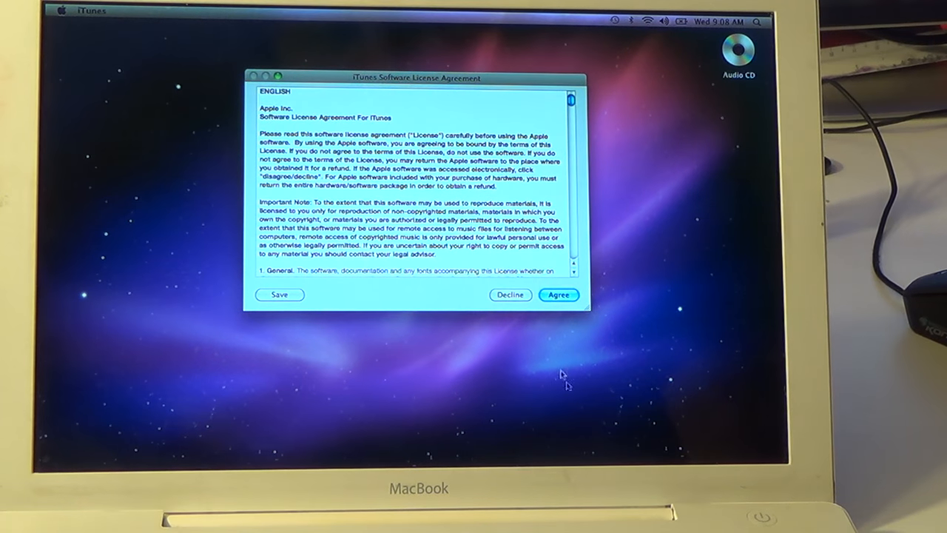
- Agree to the iTunes Software License Agreement
{"action": "left_click", "coordinate": [558, 295]}
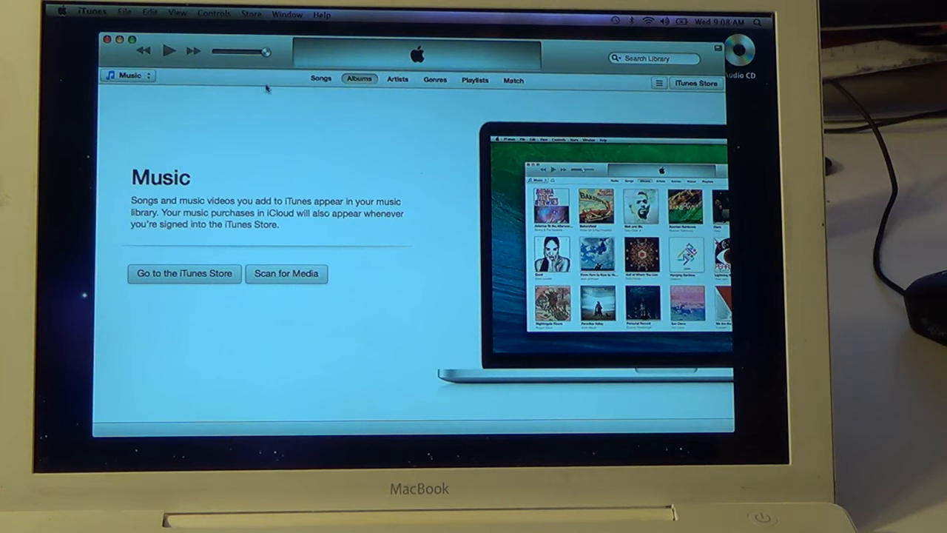
- Switch the iTunes source from Music to the Audio CD with 8 tracks
{"action": "left_click", "coordinate": [127, 75]}
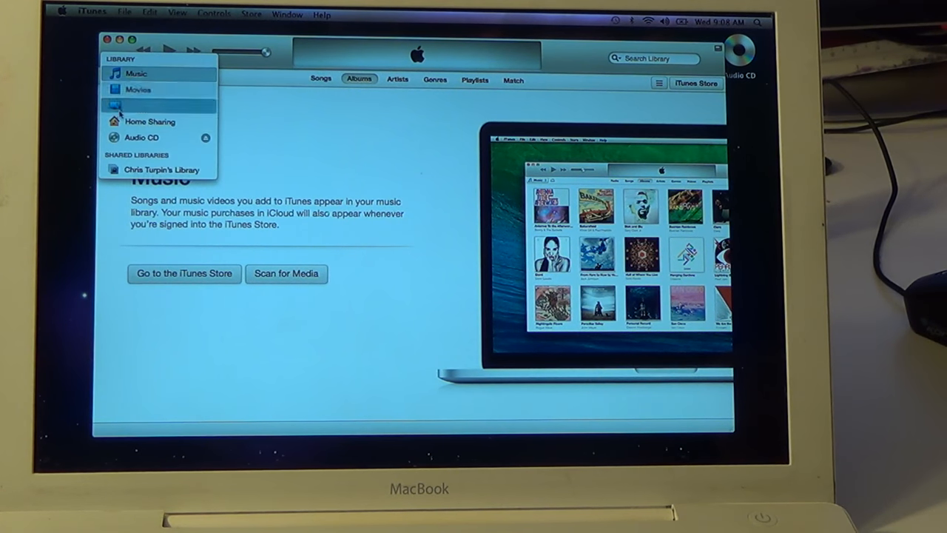
{"action": "left_click", "coordinate": [141, 138]}
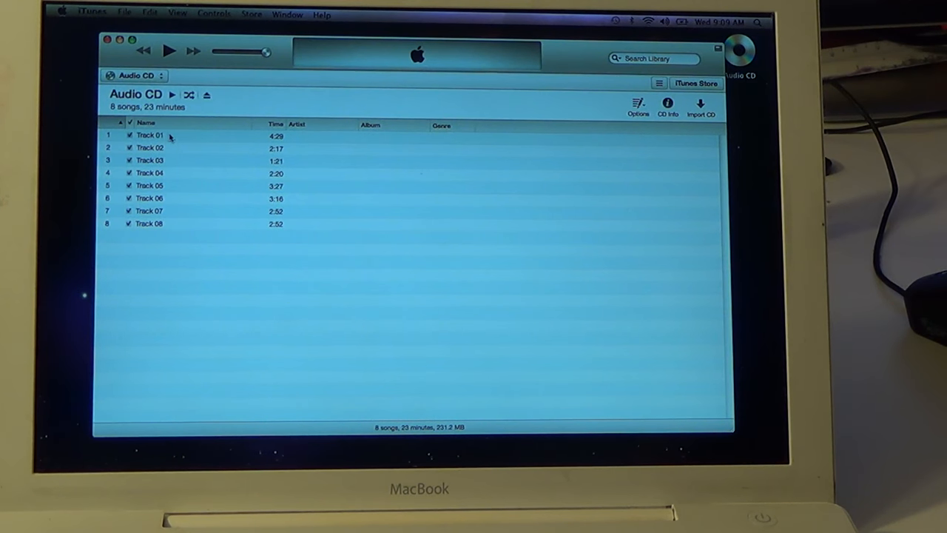
- Play CD Track 01, then Track 02 and a later track, and close iTunes
{"action": "left_click", "coordinate": [150, 136]}
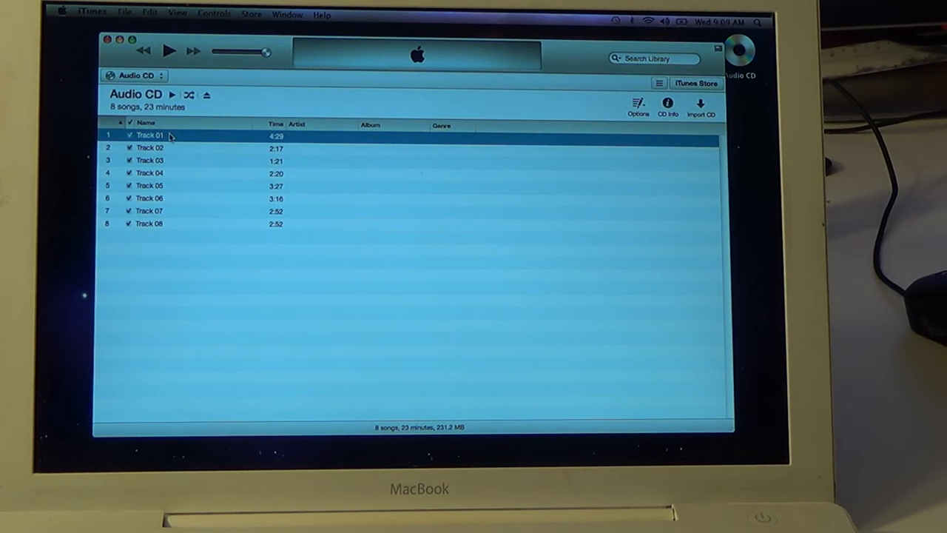
{"action": "left_click", "coordinate": [169, 50]}
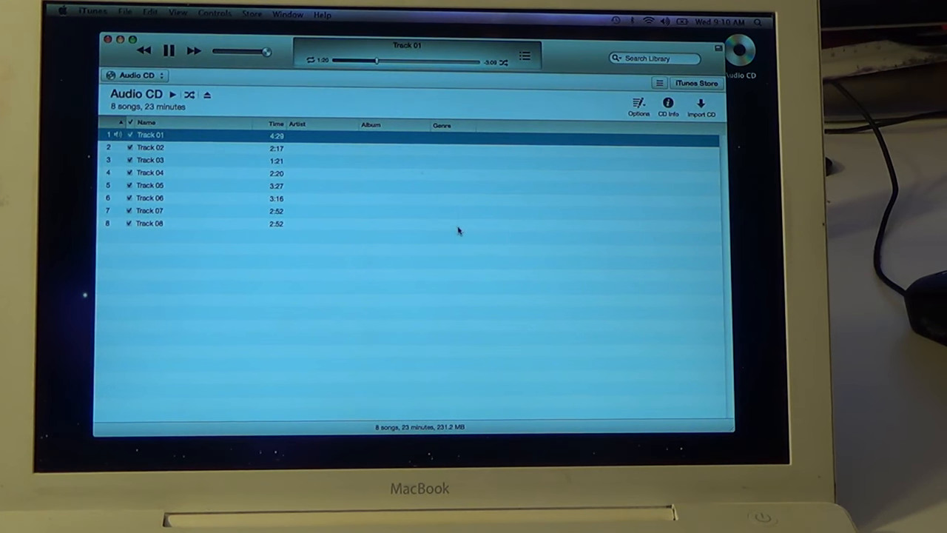
{"action": "mouse_move", "coordinate": [207, 150]}
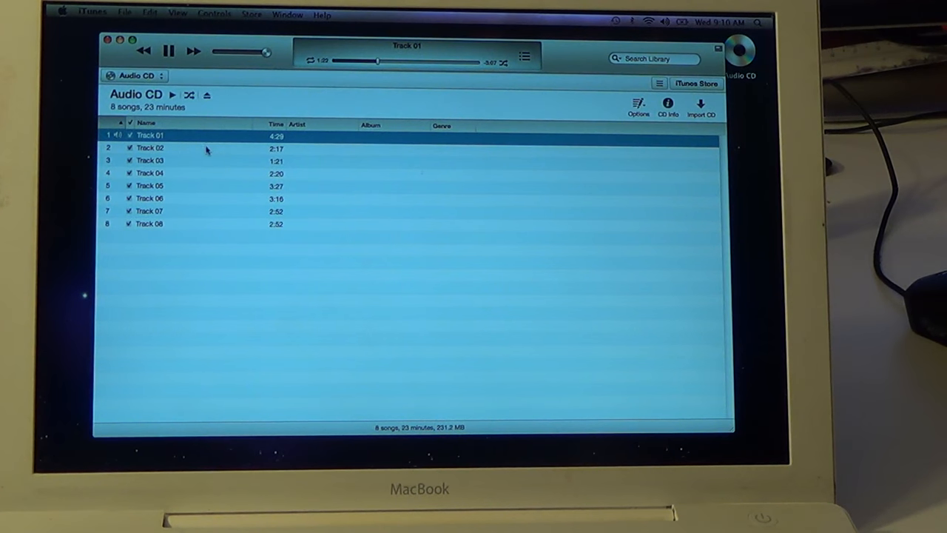
{"action": "double_click", "coordinate": [150, 147]}
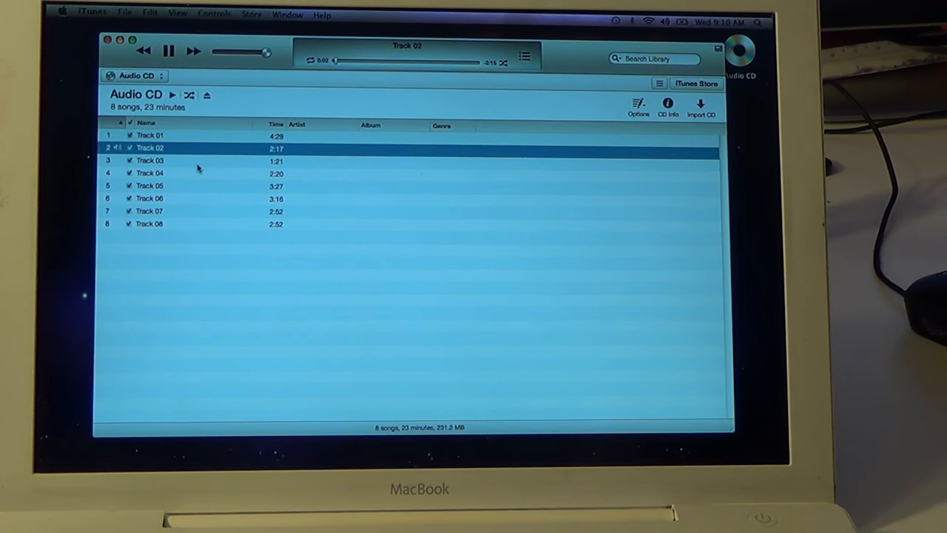
{"action": "double_click", "coordinate": [149, 161]}
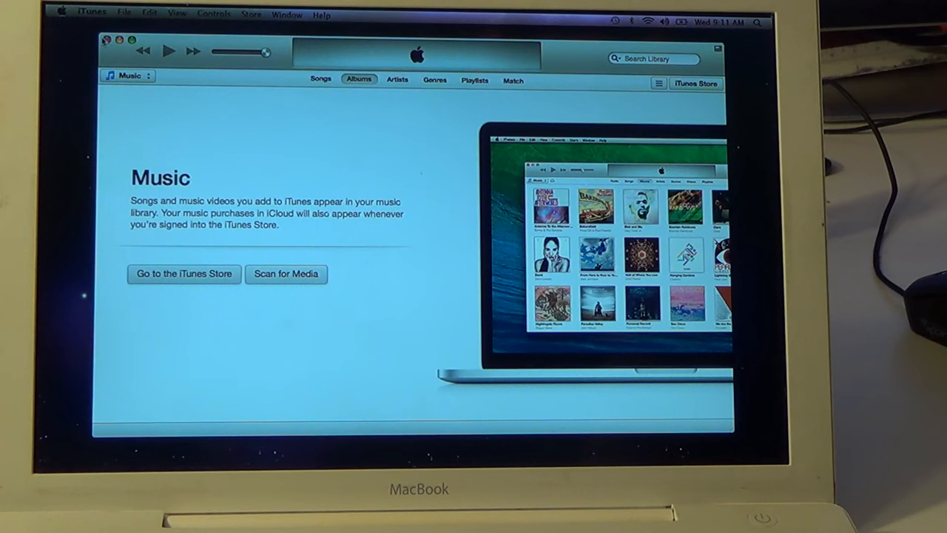
{"action": "left_click", "coordinate": [106, 40]}
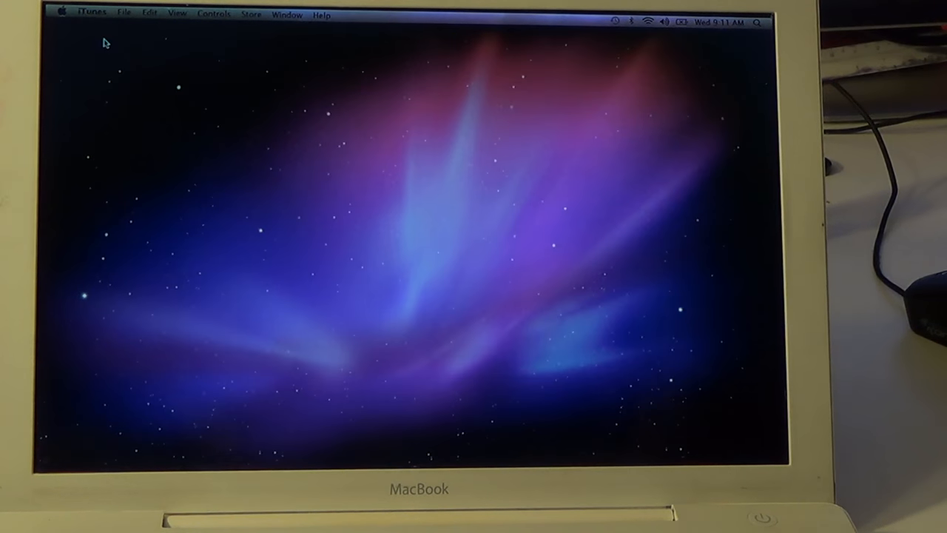